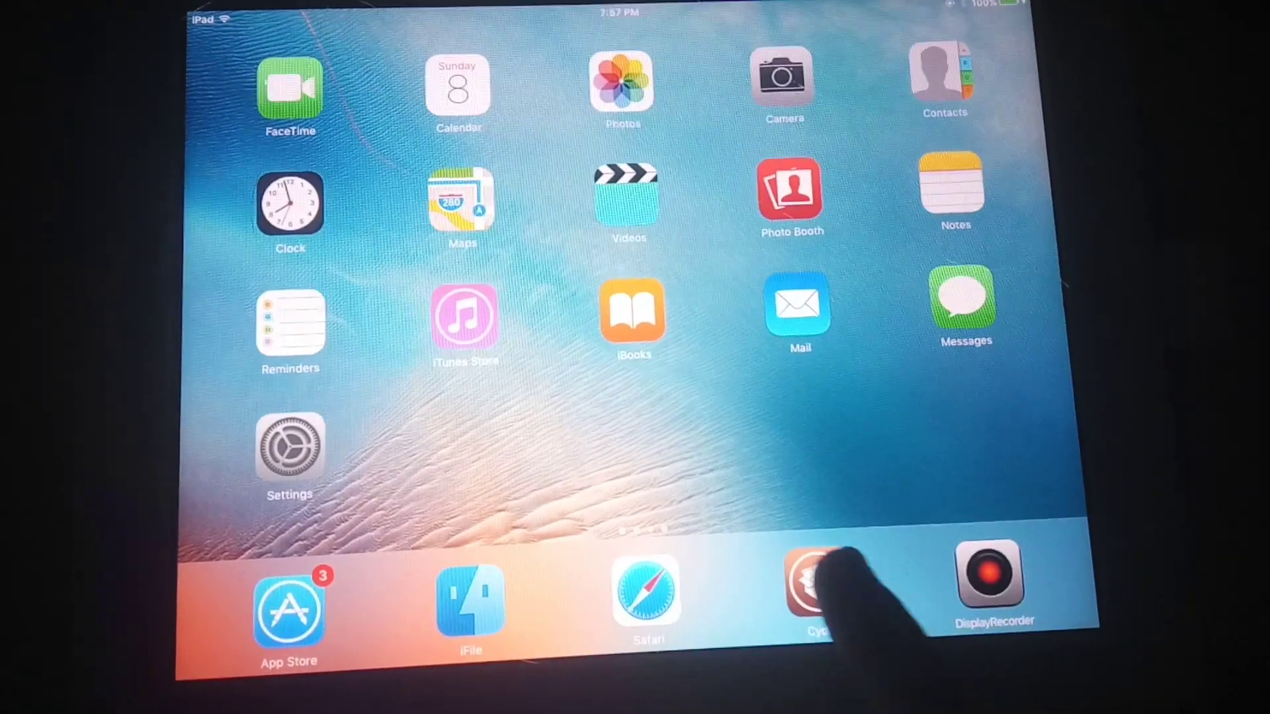
Swipe to the second home-screen page showing WhatsApp, Facebook, YouTube and Phoenix
scroll(left, 3)
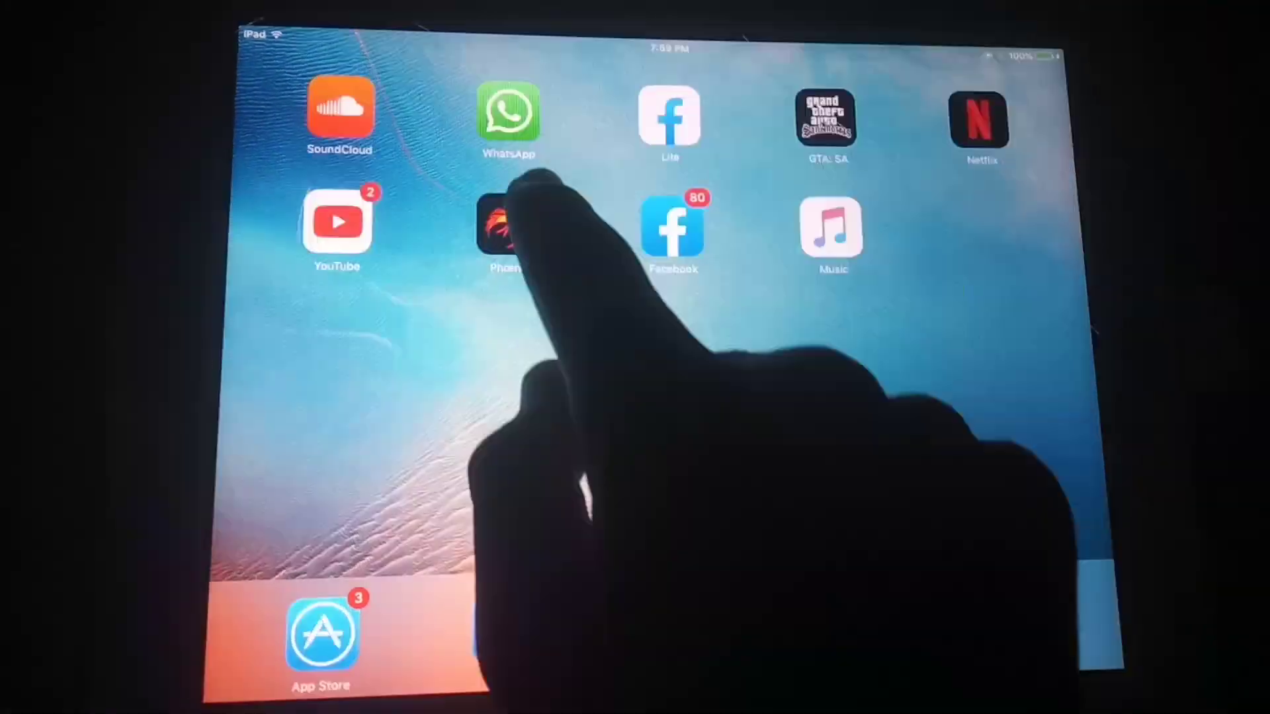
click(507, 222)
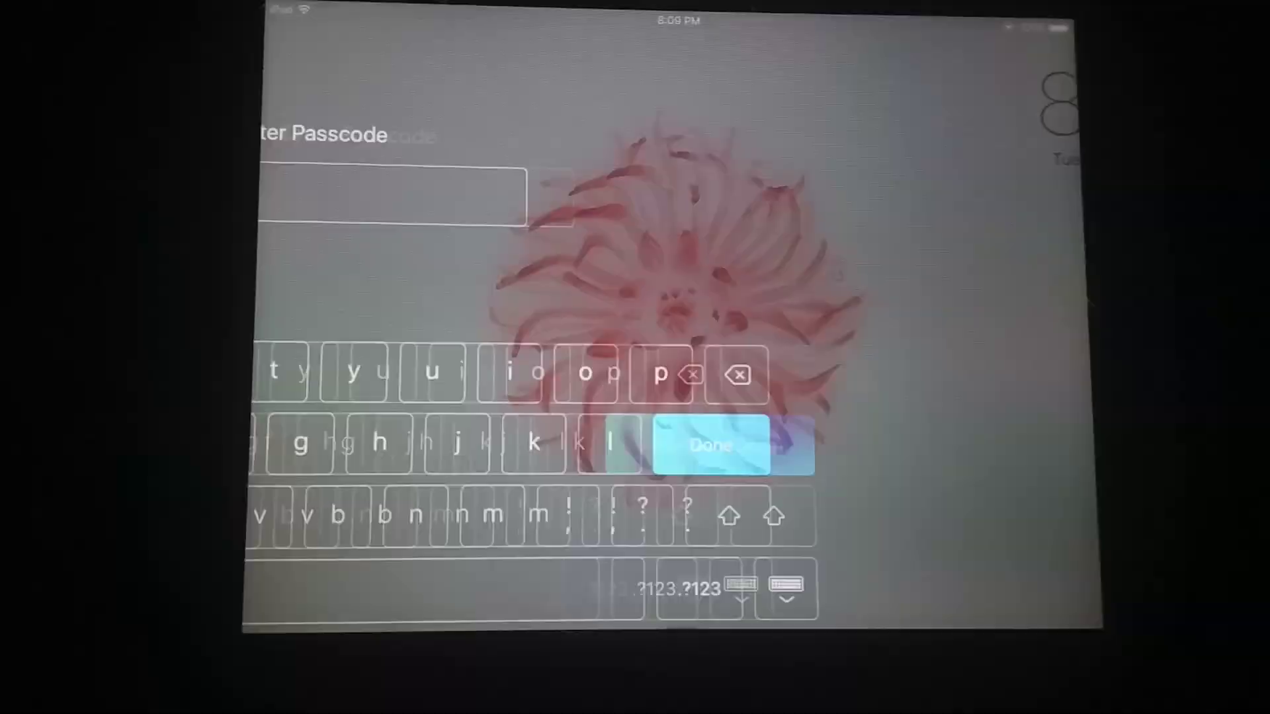
Submit the passcode to unlock the iPad onto the home screen with Cydia in the dock
click(710, 446)
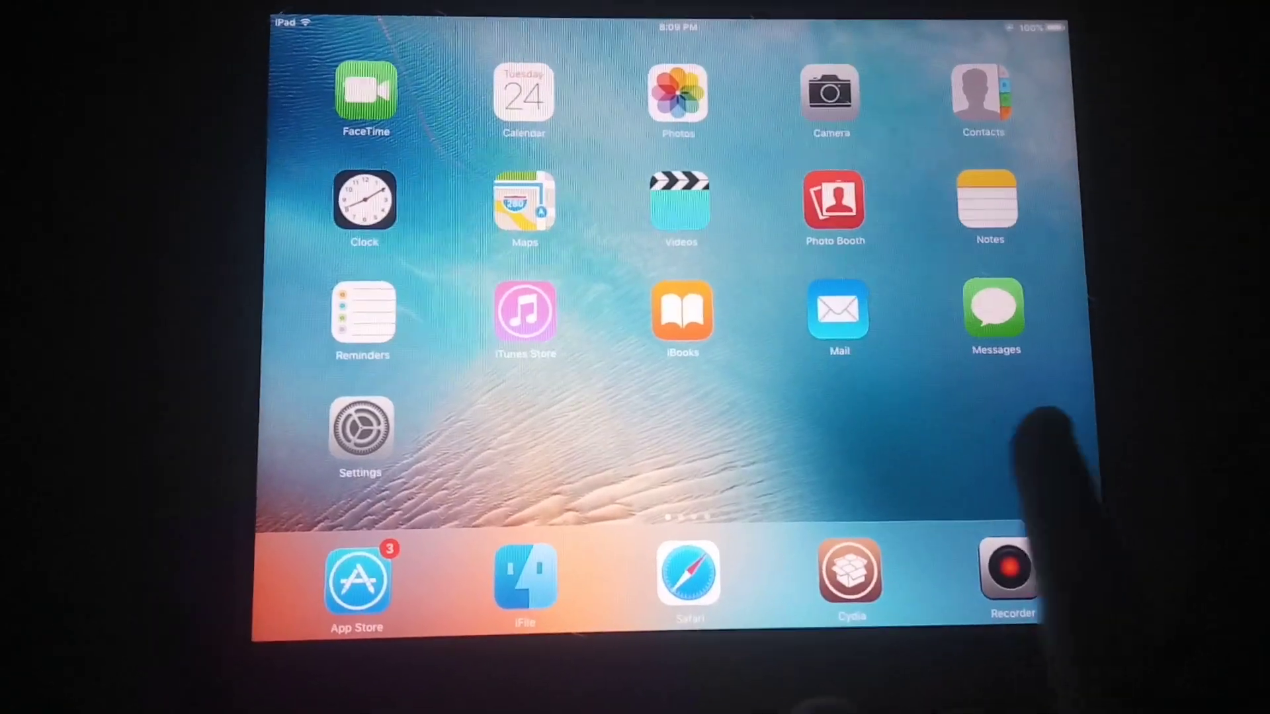